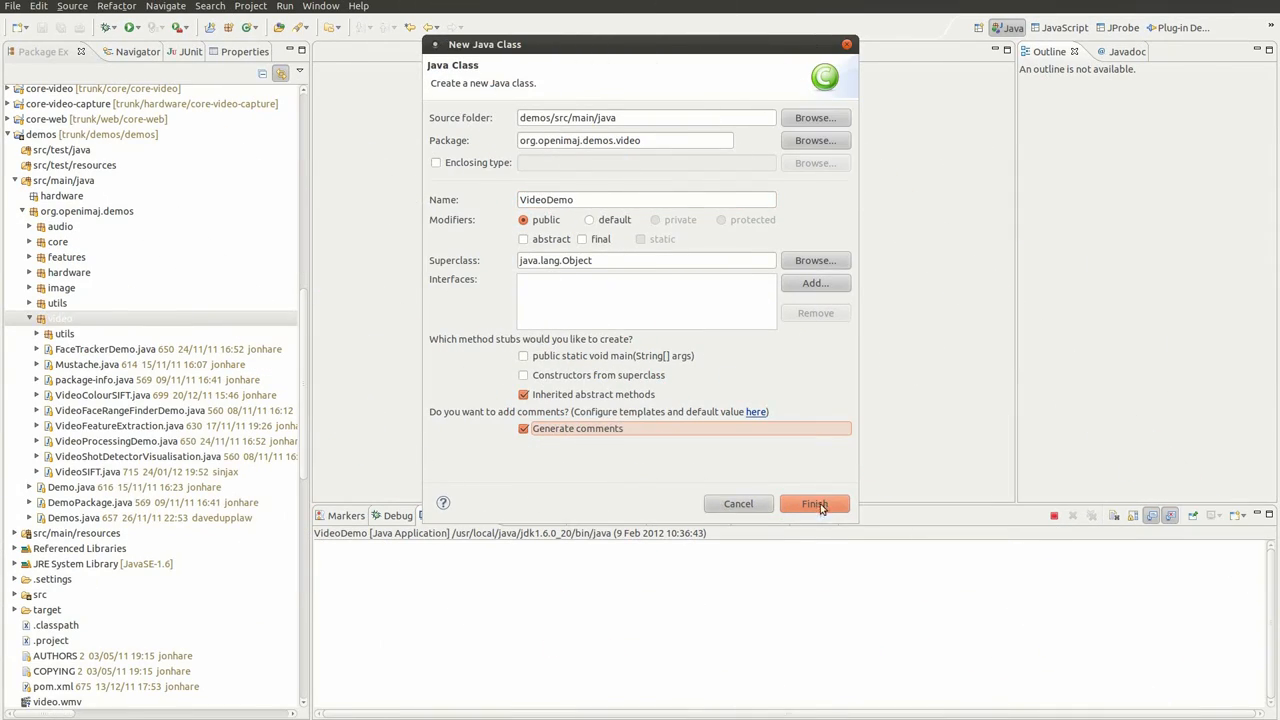
Create the VideoDemo class whose main opens a 320×240 VideoCapture and a VideoDisplay
click(813, 503)
text(VideoCapt)
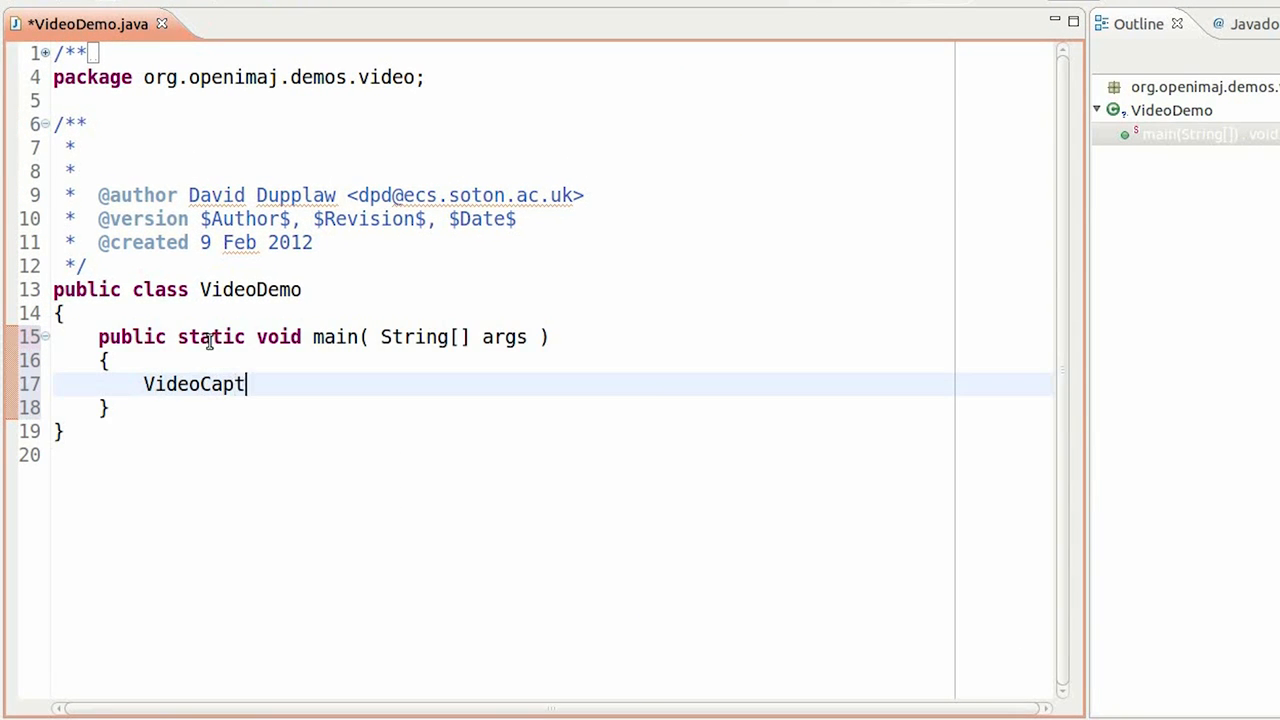
text(ure vc = new VideoCapture( 320, 240)
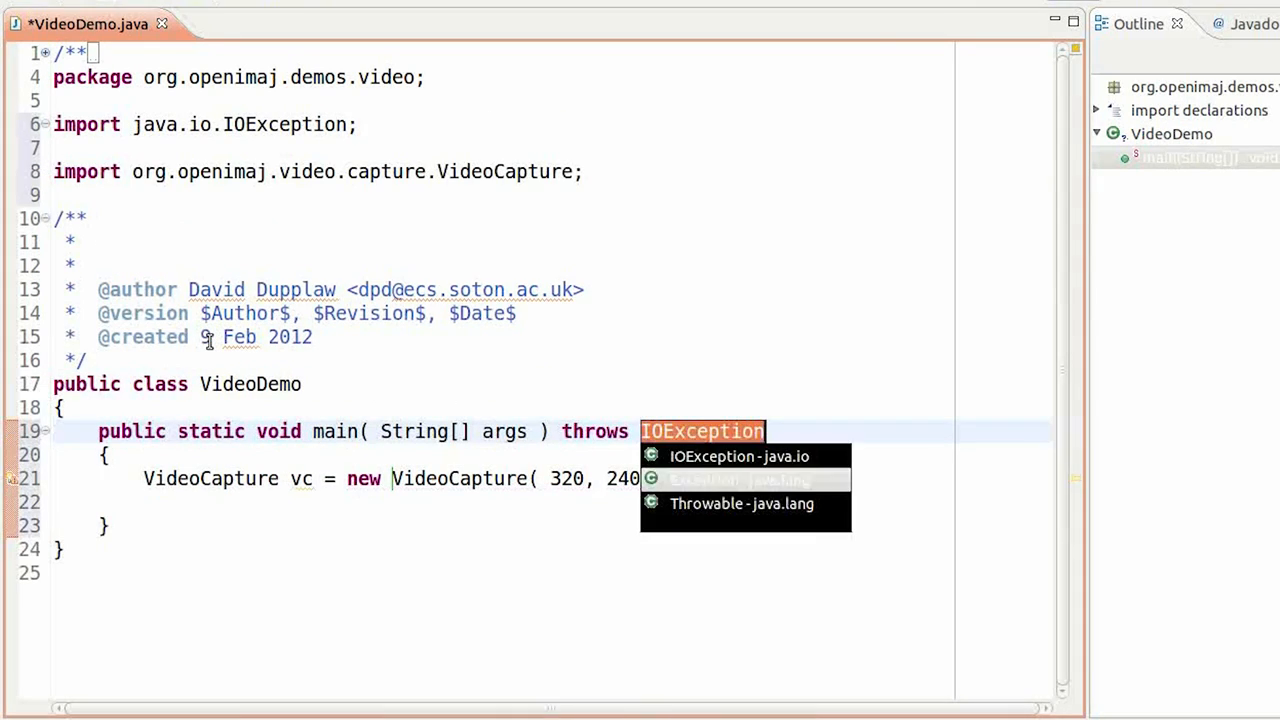
text(VideoDisplay<MBFImage>)
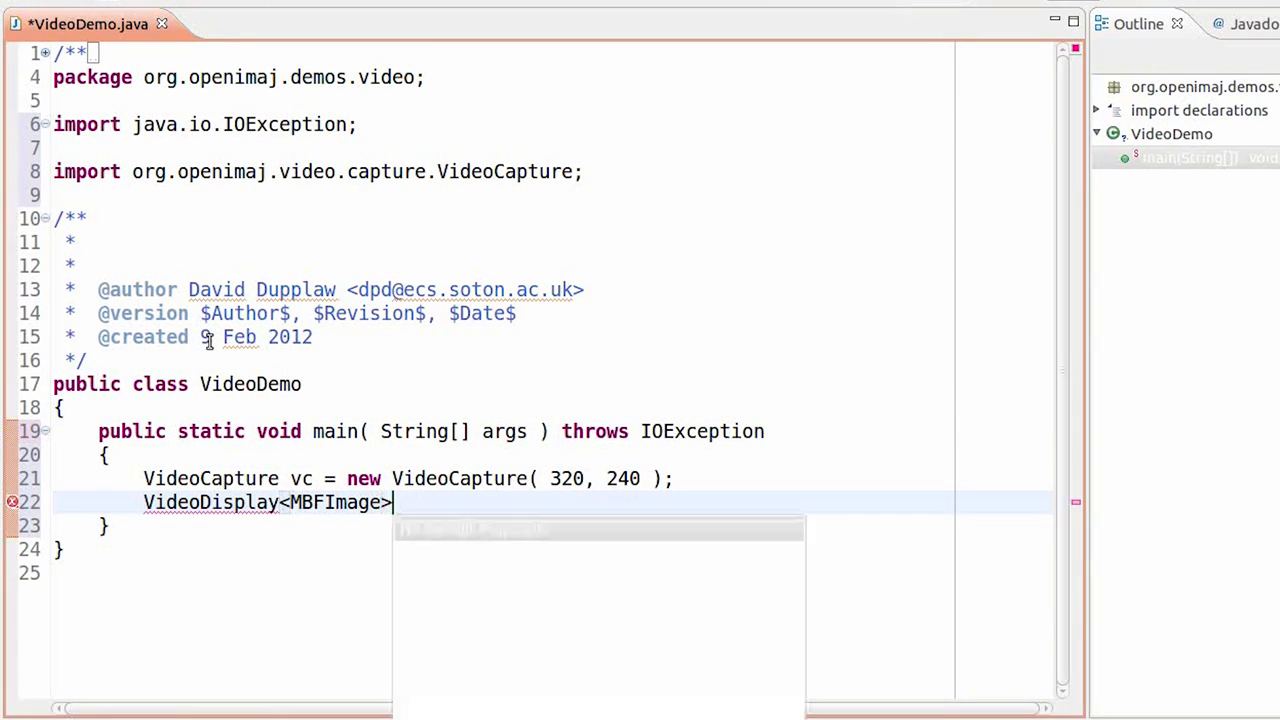
text(vd = VideoDisplay.createVideoDisplay( vc );)
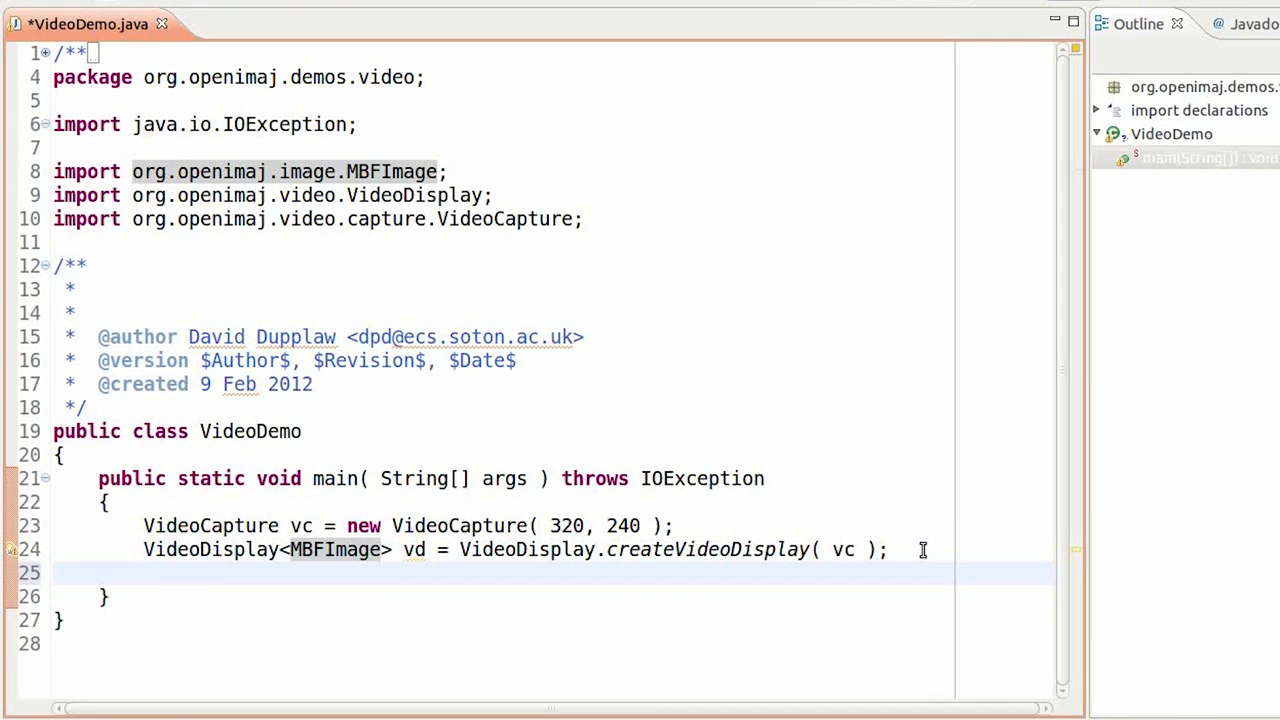
Add a listener showing each frame minus lastImage (abs), run it, and close the video
text(vd.addVideoListener( new VideoDisplayListener<MBFImage>()
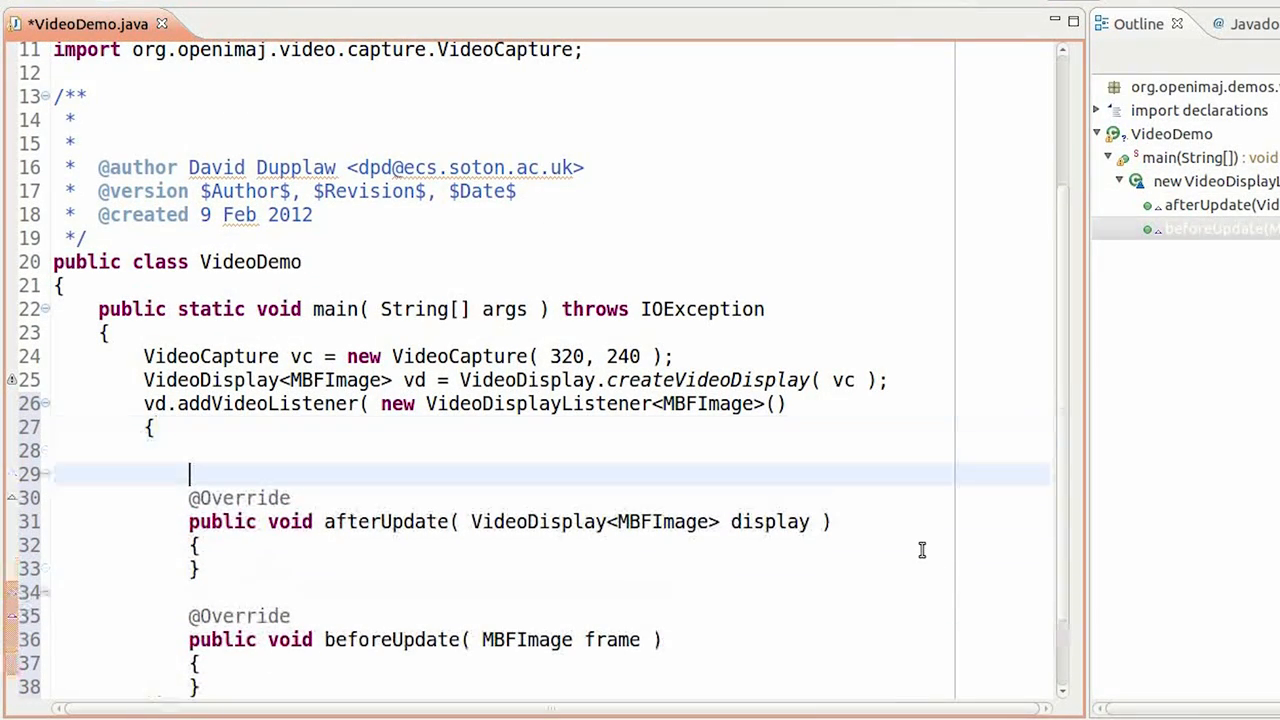
text(MBFImage lastImage = null;)
text(frame.subtractInline()
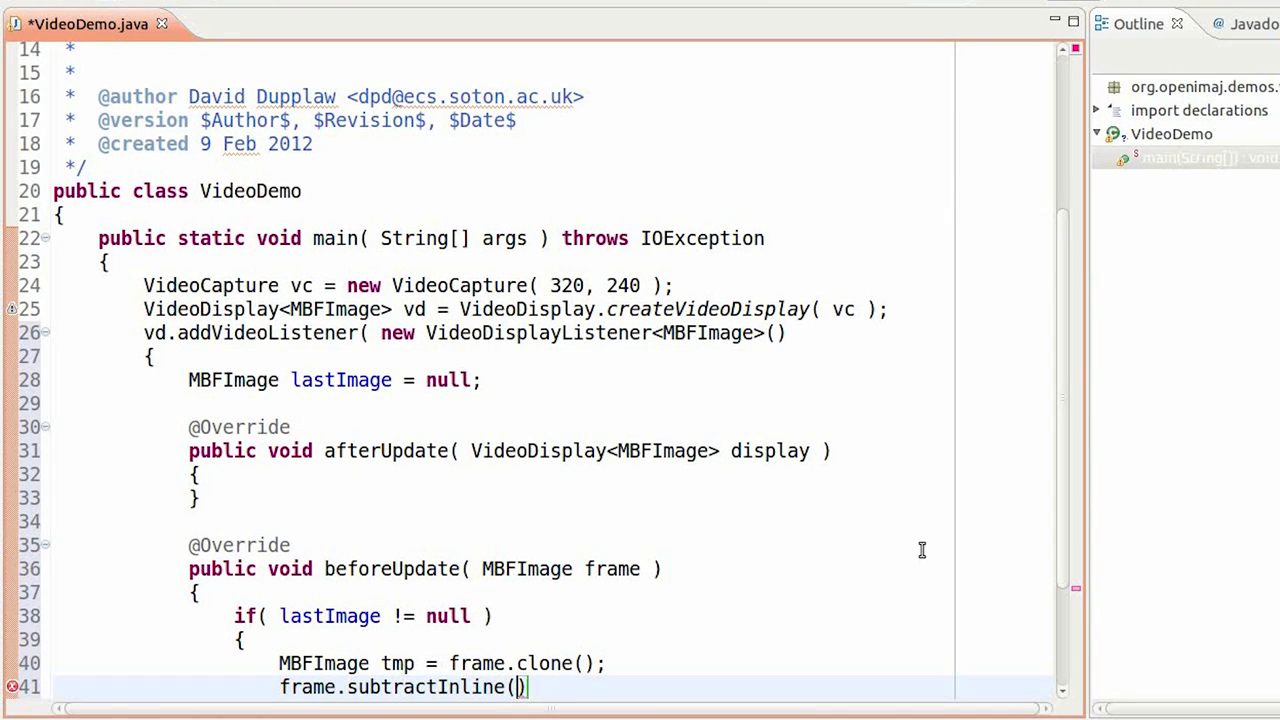
text(lastImage ).abs();)
text(else)
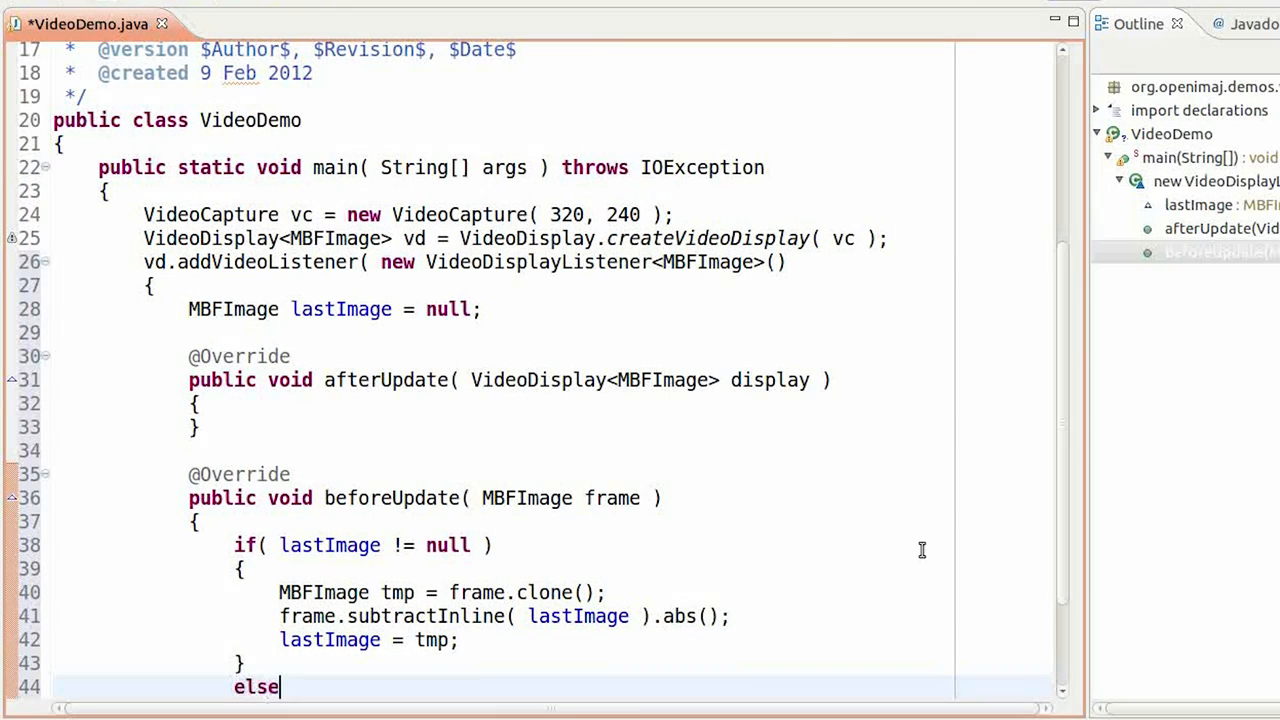
text(lastImage = frame.clone();)
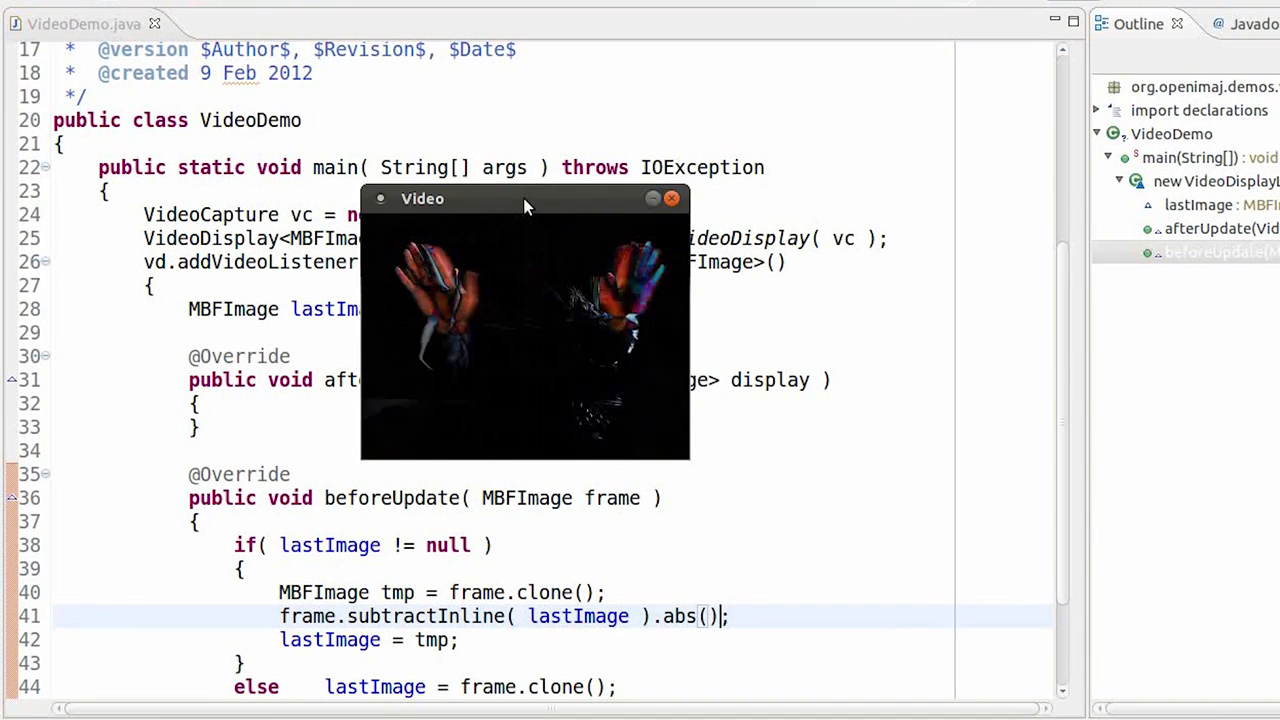
click(671, 198)
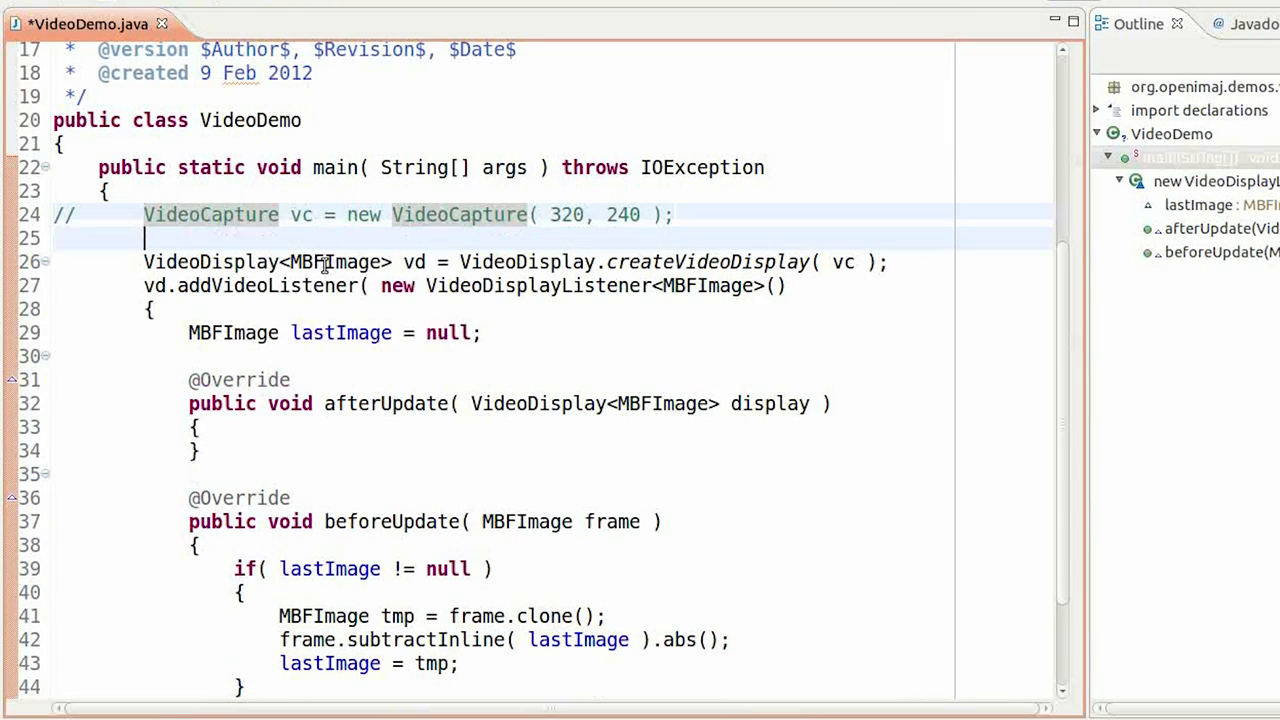
Replace the webcam capture with XuggleVideo reading "video.wmv" and save the file
text(XuggleVideo vc =)
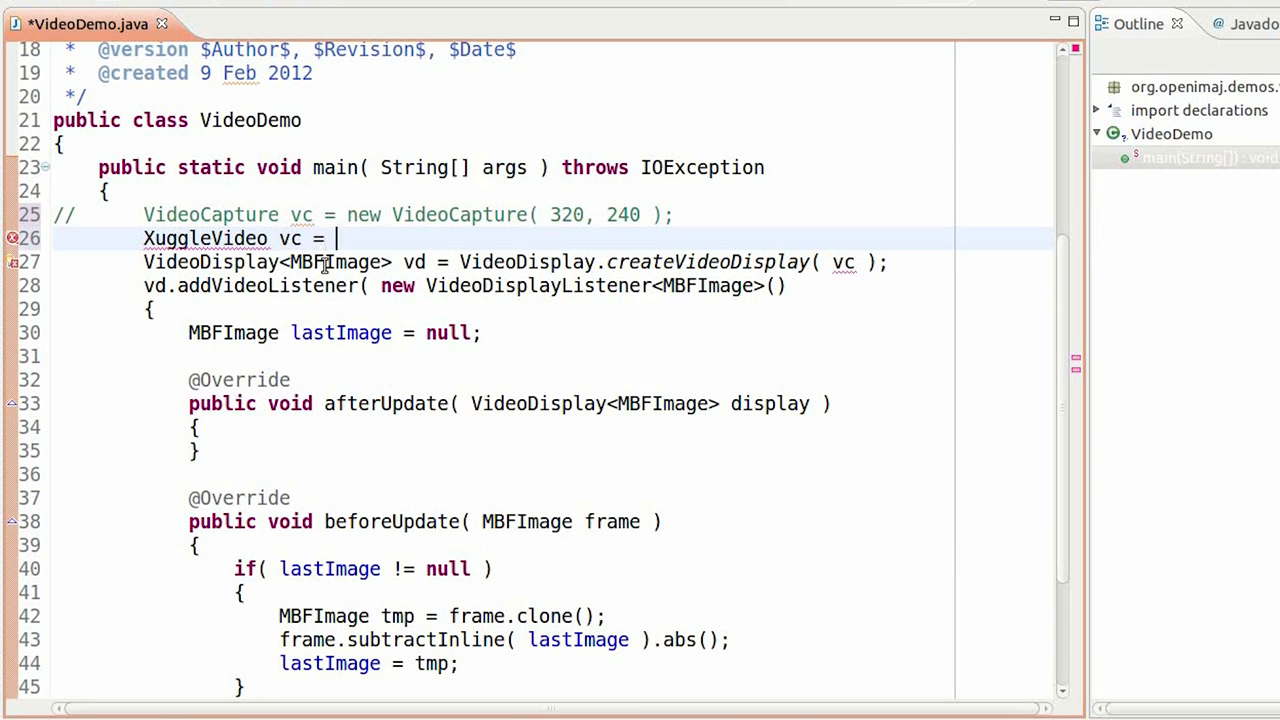
text(new X)
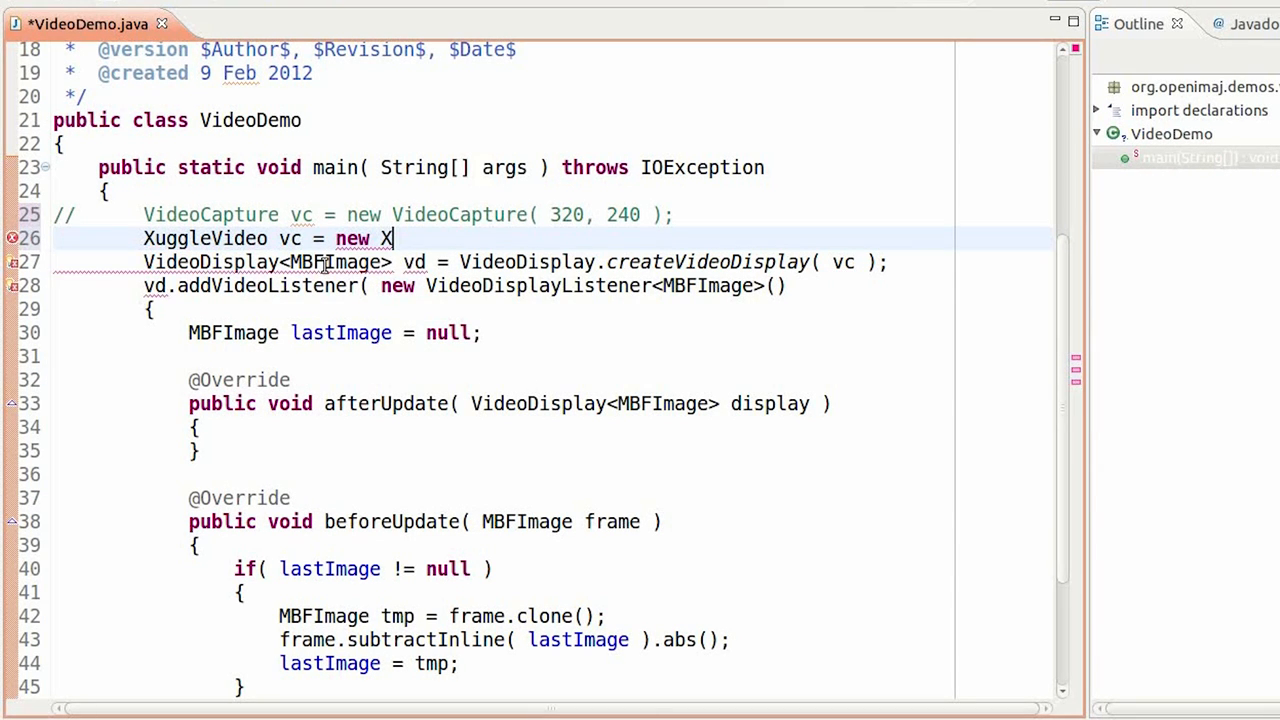
text(uggleVideo( ))
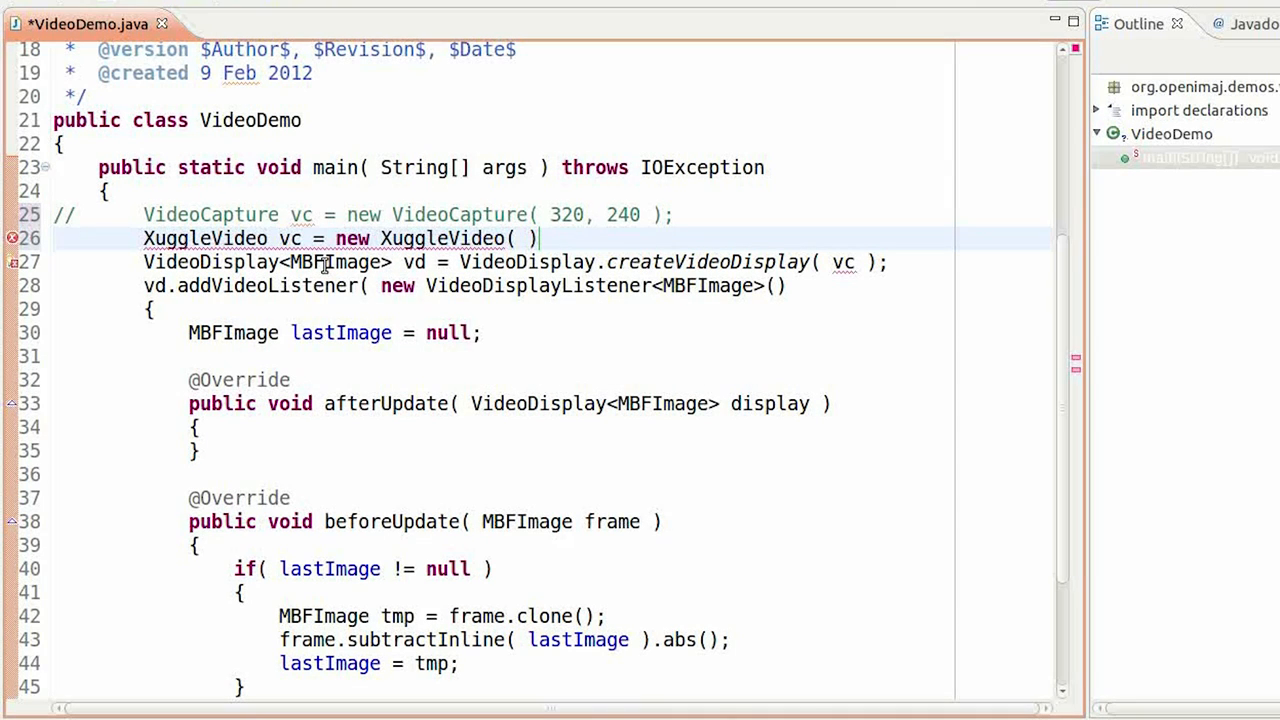
text("video.wmv)
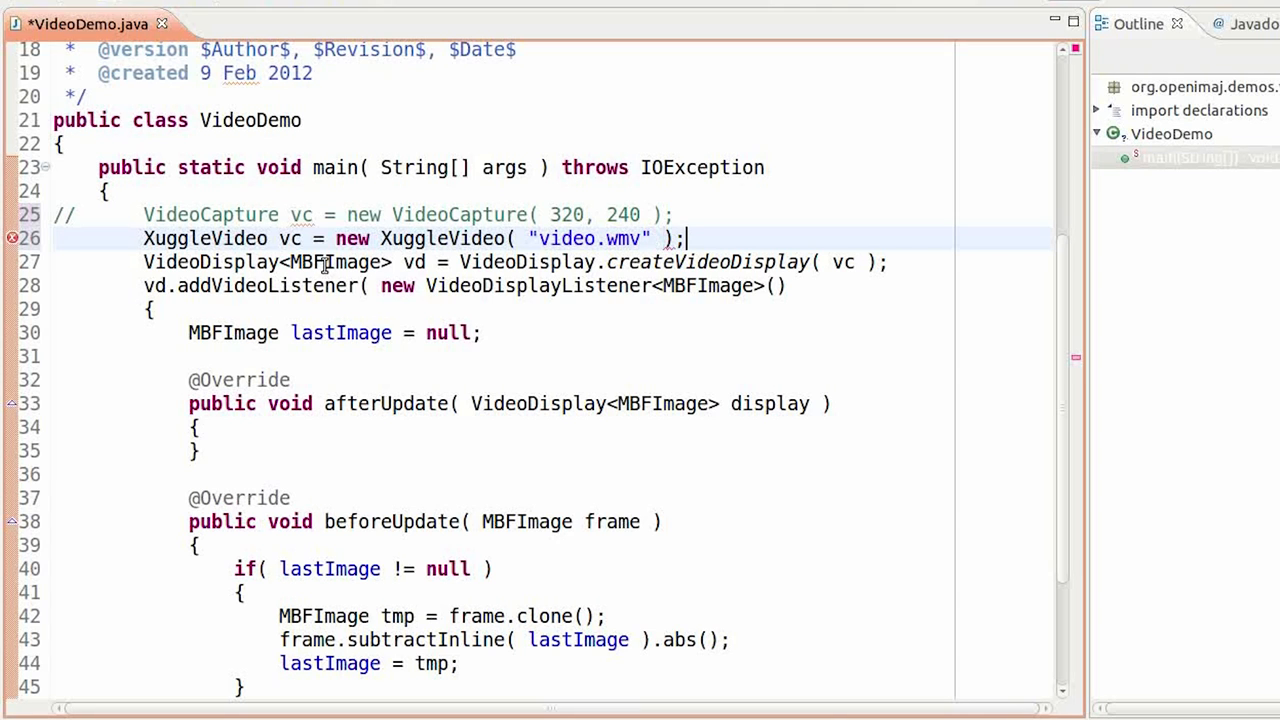
key(ctrl+s)
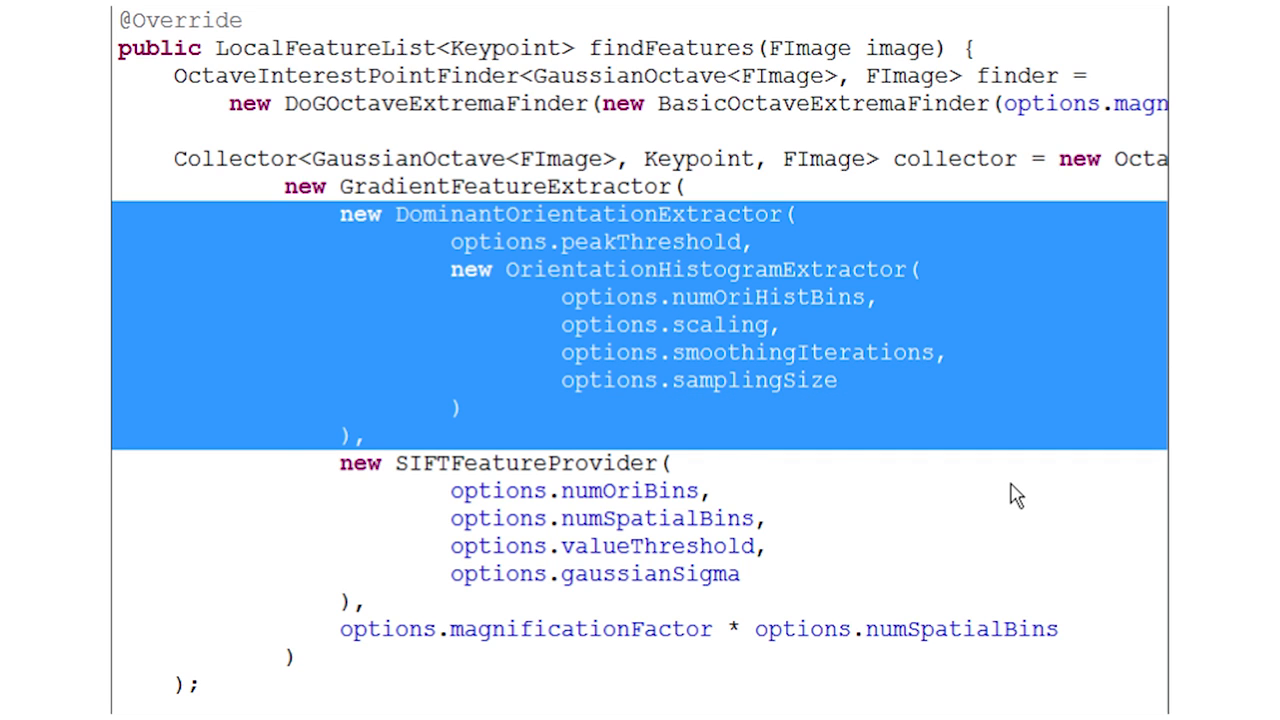
Swap the dominant orientation extractor for new NullOrientationExtractor() and delete the SIFTFeatureProvider block
key(Delete)
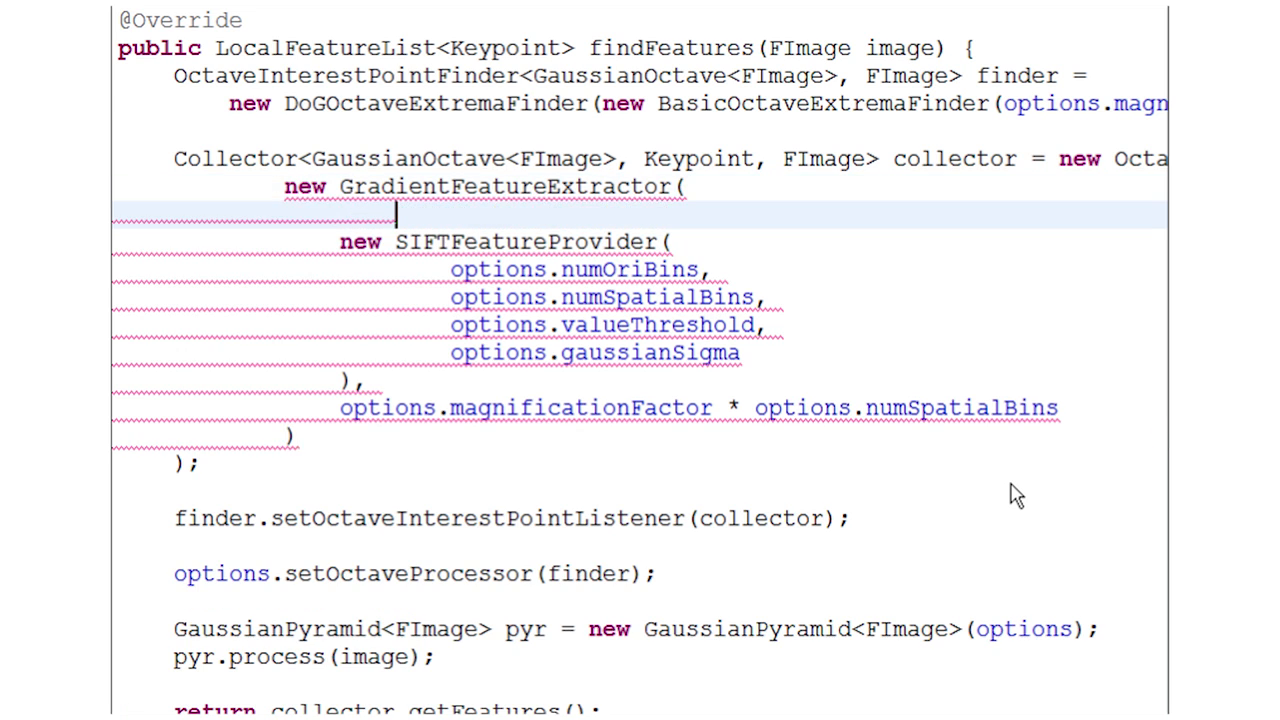
text(new)
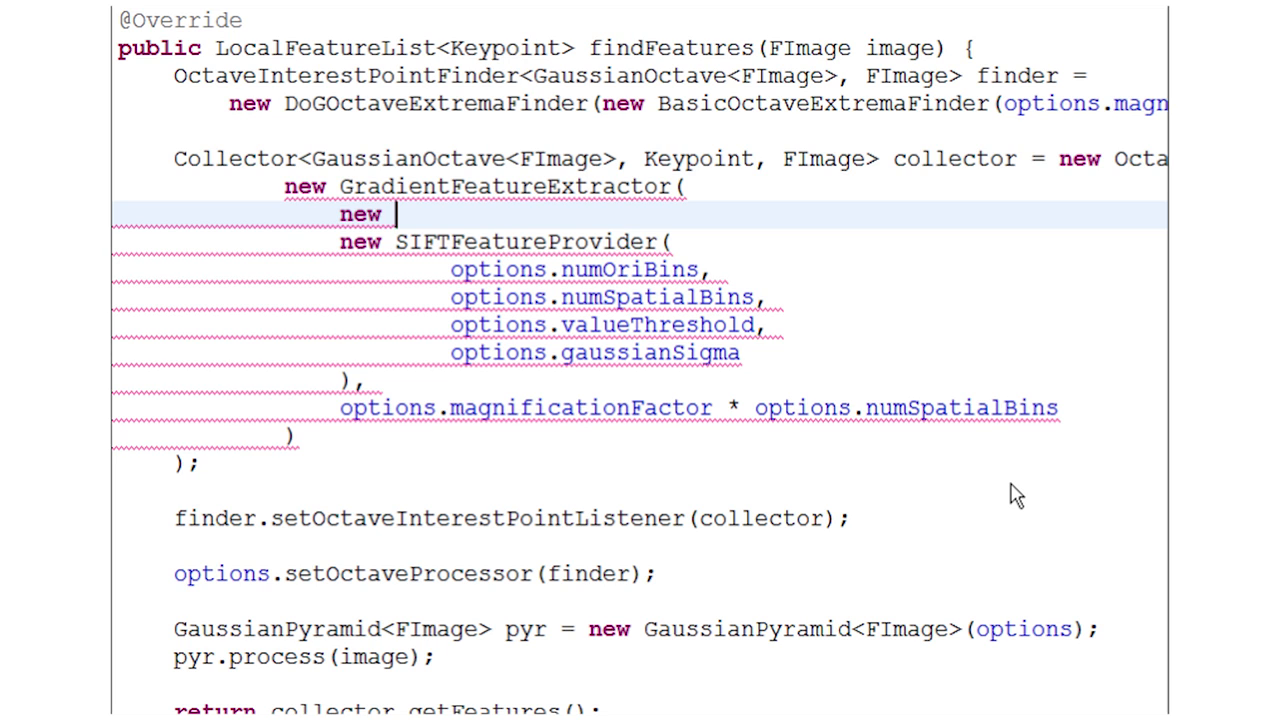
text(NullOrientationExtractor())
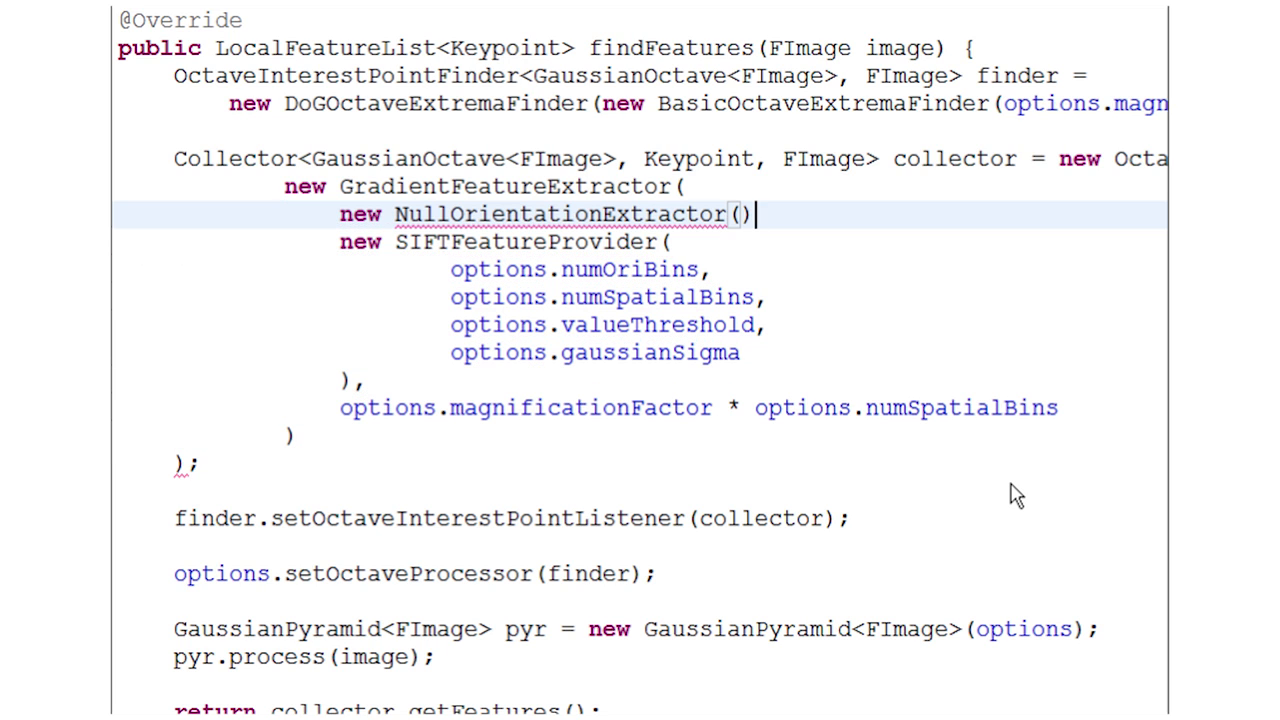
text(,)
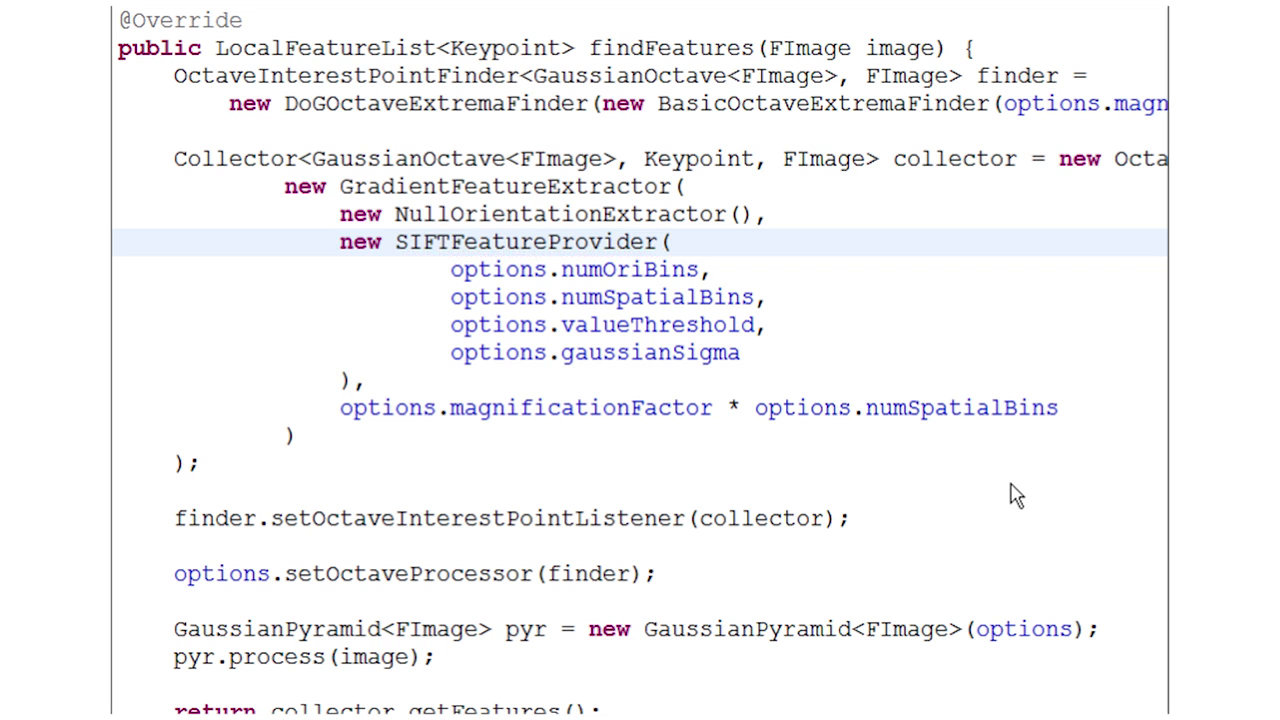
drag(340, 241, 365, 381)
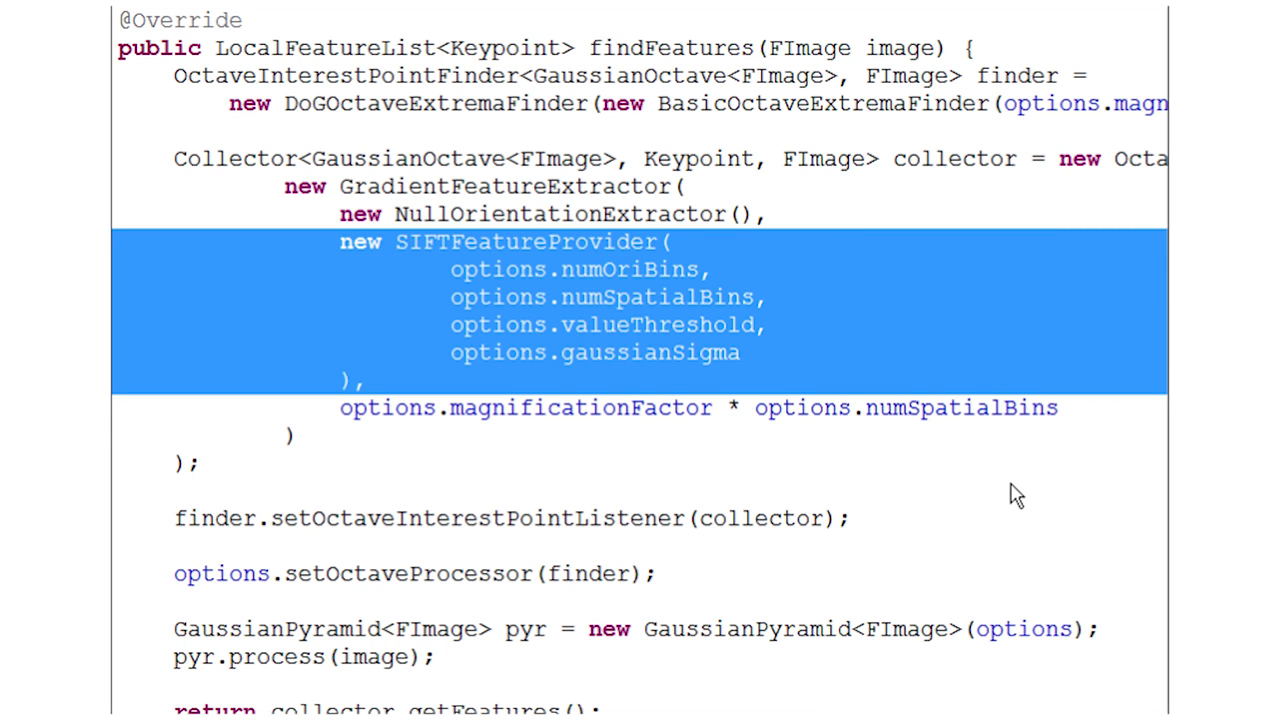
key(Delete)
text(java -X)
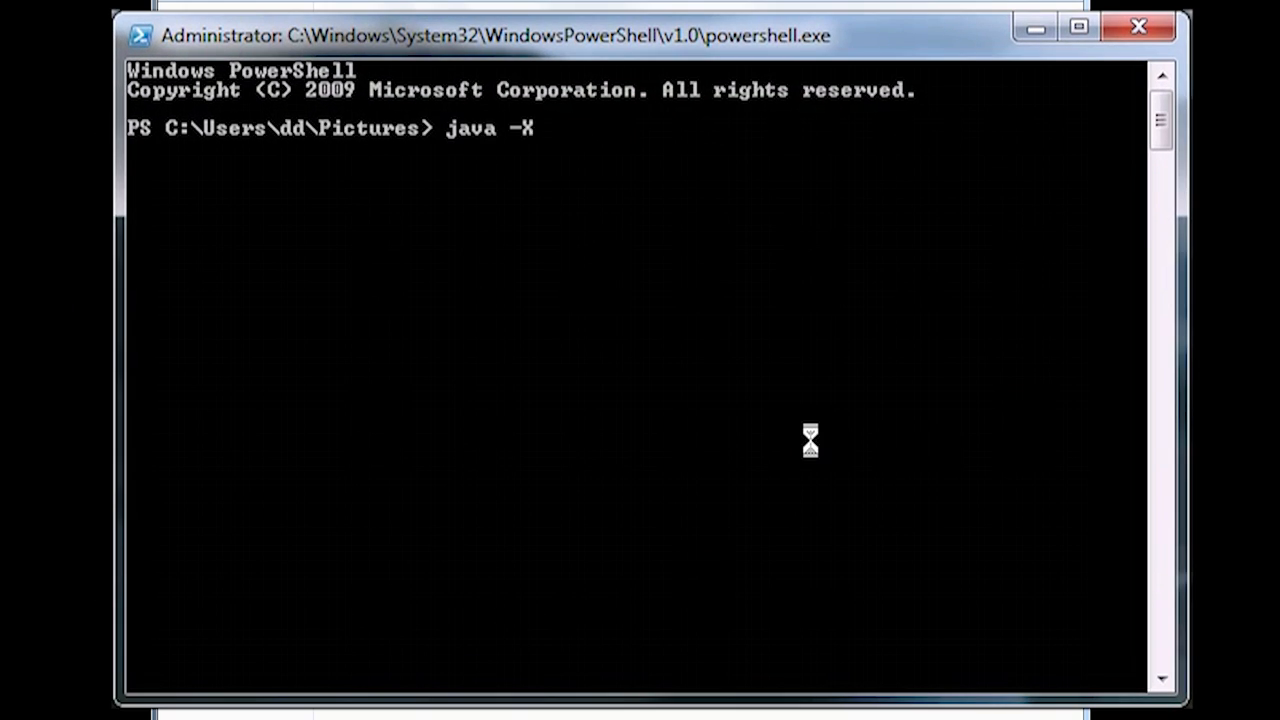
Run BasicIndexer building munch.idx from images (RANDOMSET, k 1000, BYTE), then list munch.idx
text(mx2G)
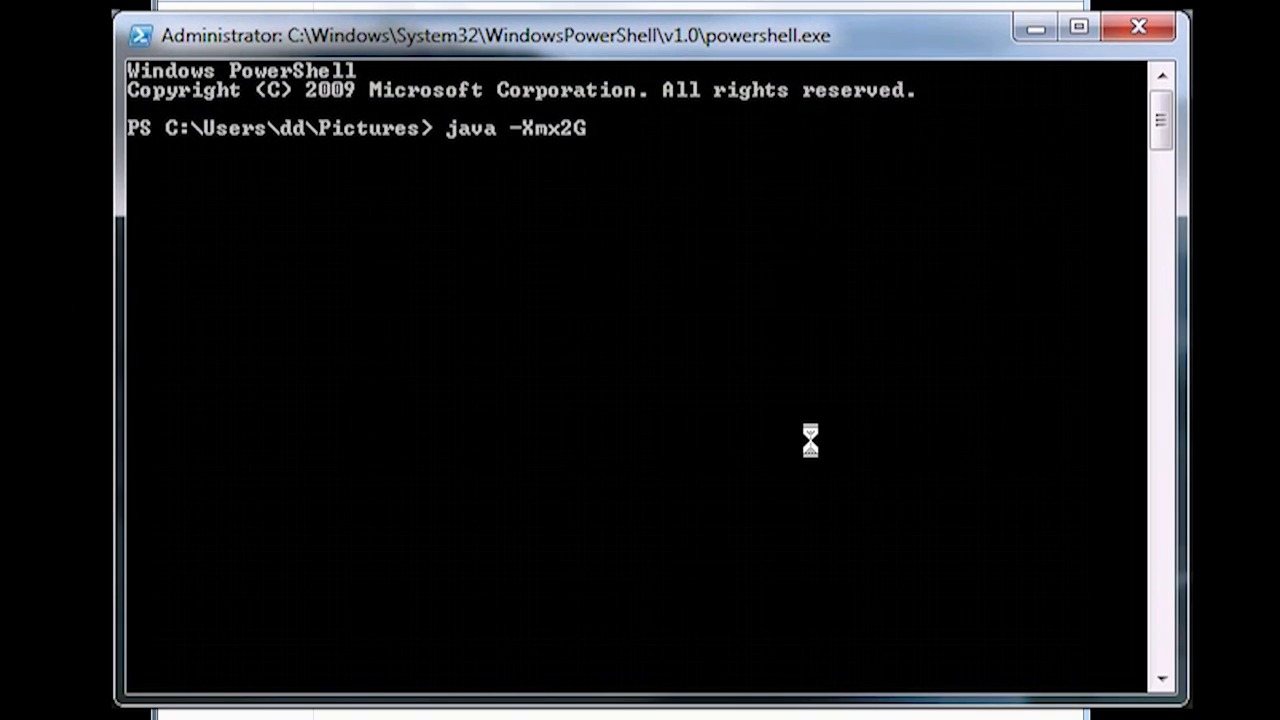
text(-jar .\ImageTerrier.jar)
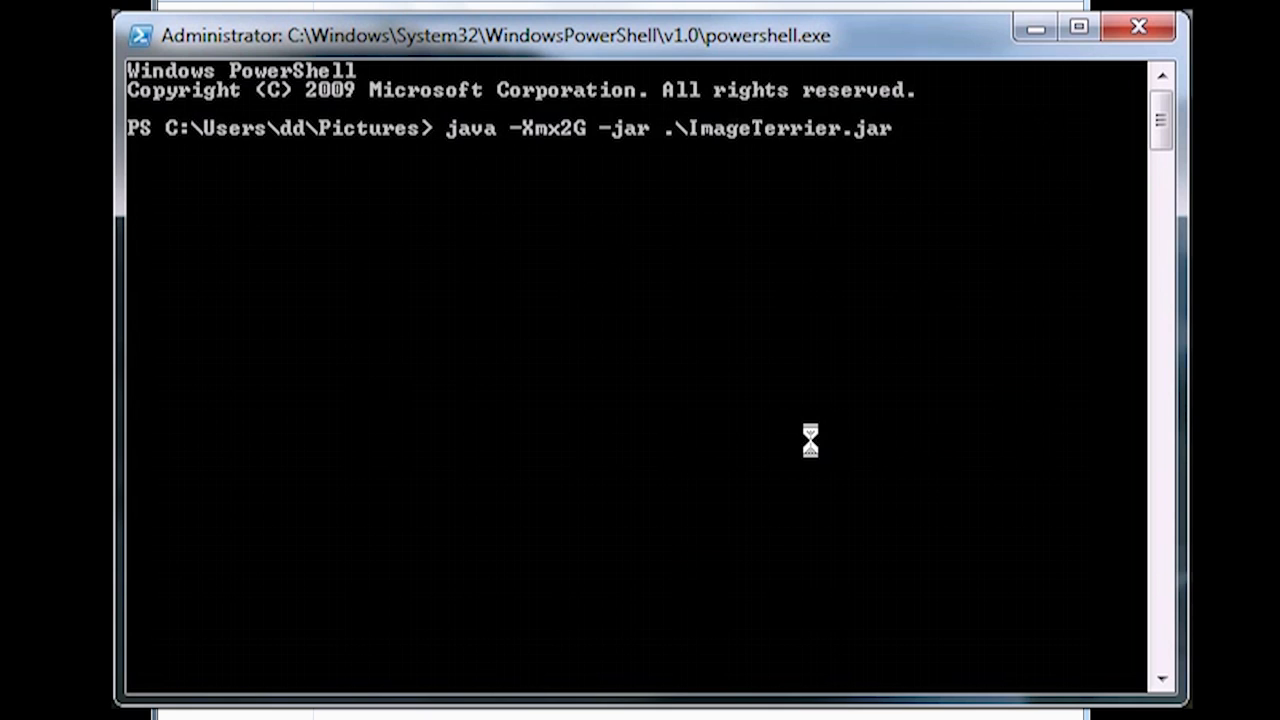
text(BasicI)
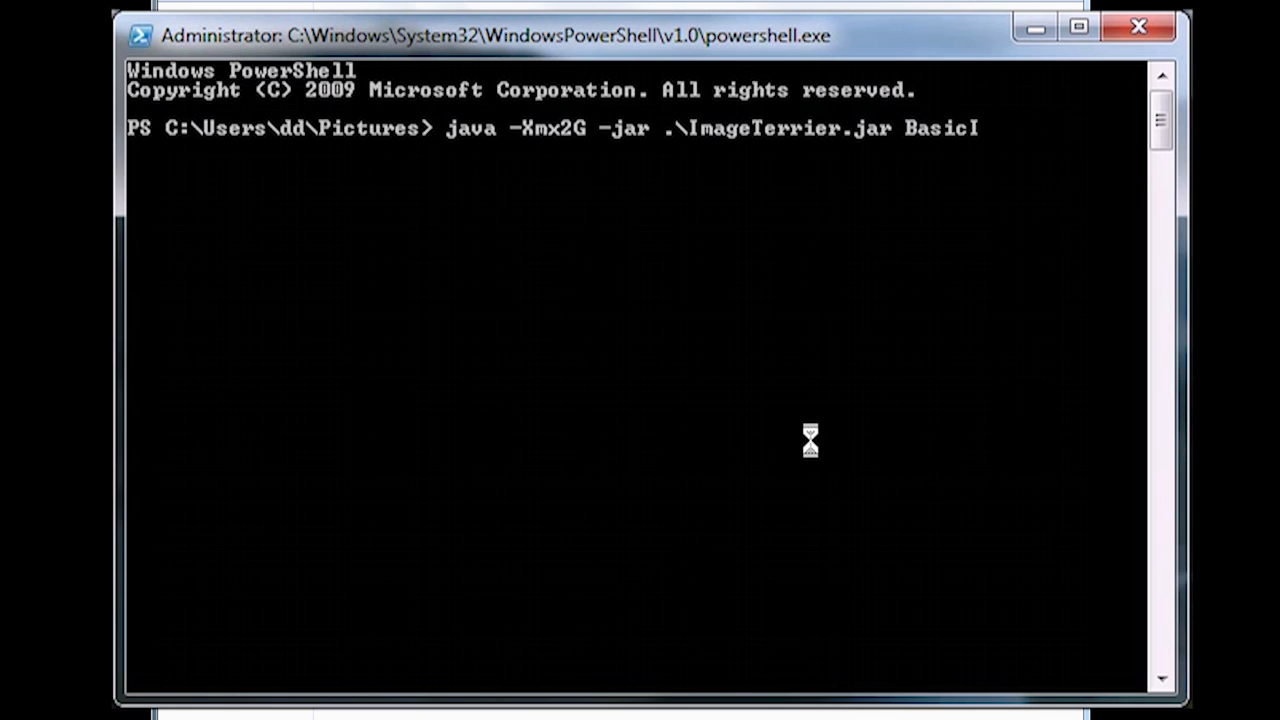
text(ndexer -m IMAGES -)
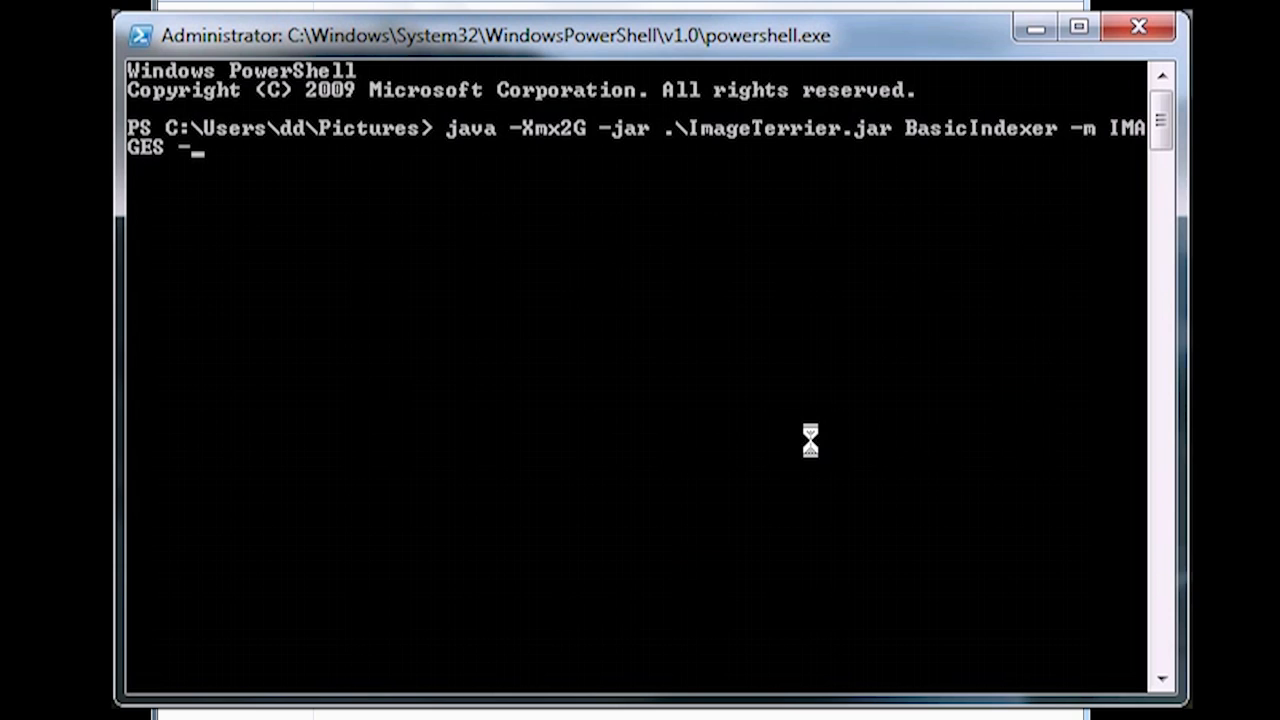
text(o munch.idx)
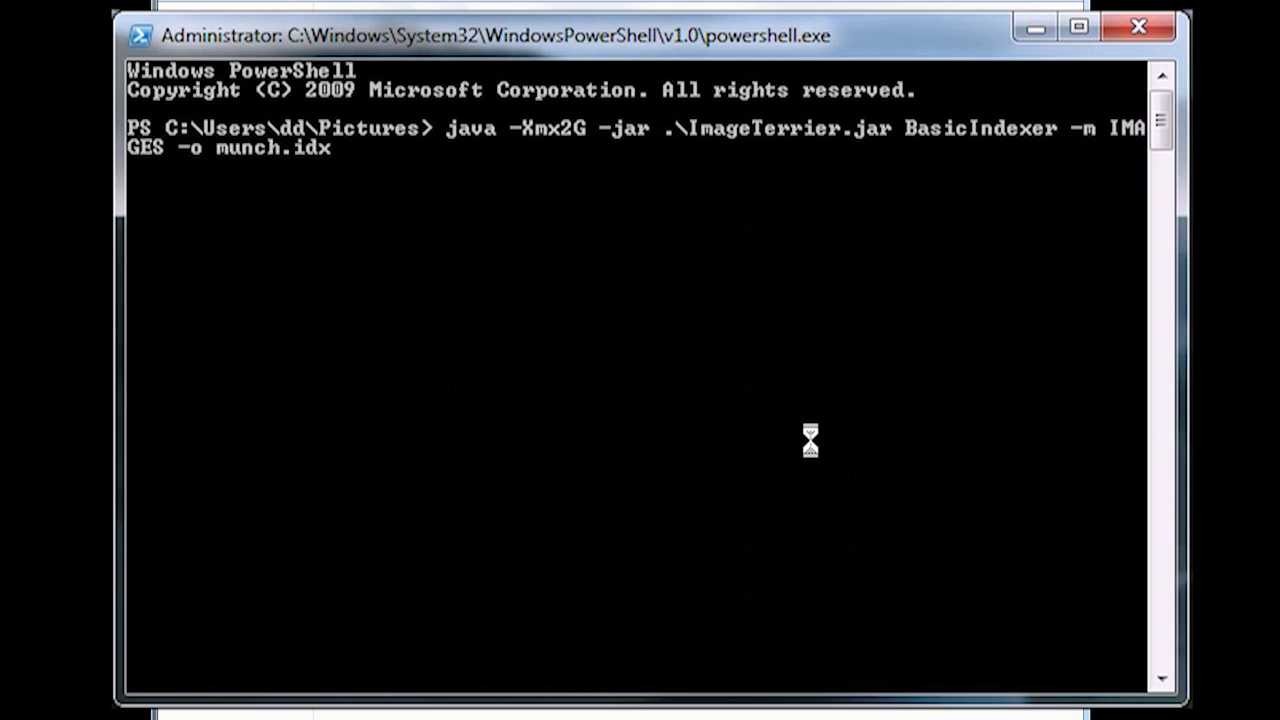
text(-q quantiserFile -)
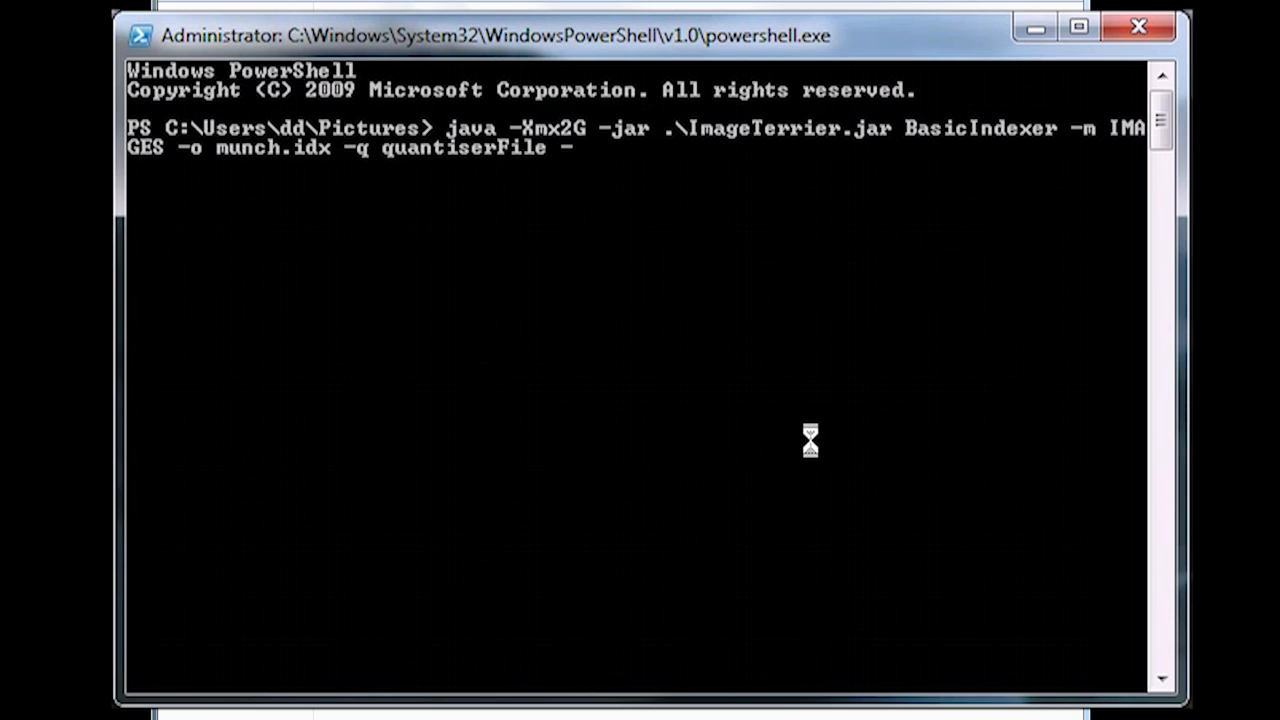
text(t RANDOMSET -k 1000 -)
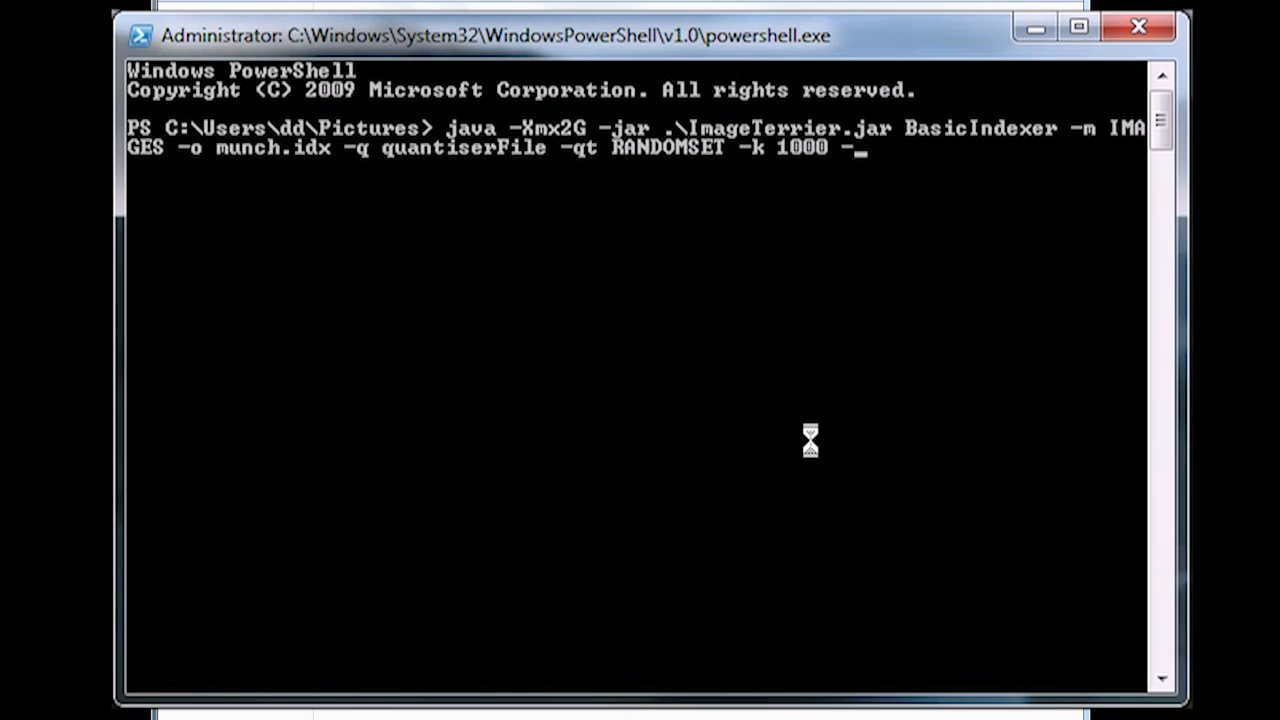
text(p BYTE images)
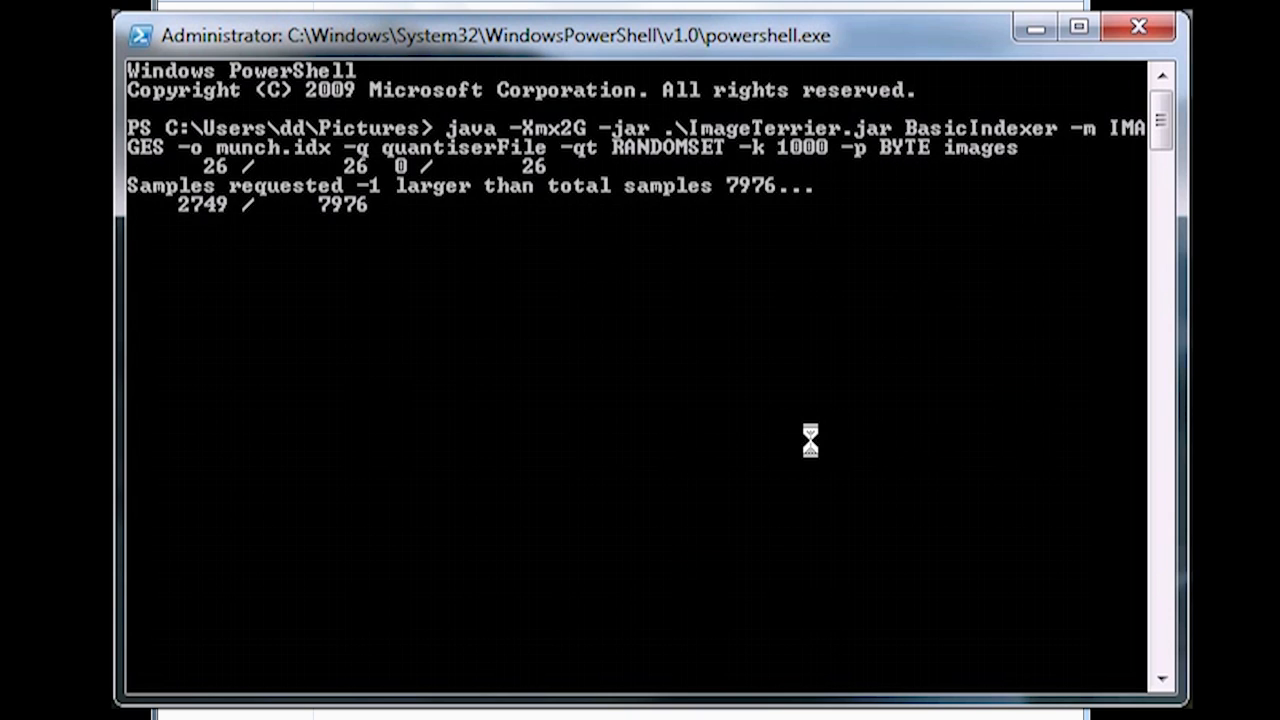
text(ls mun)
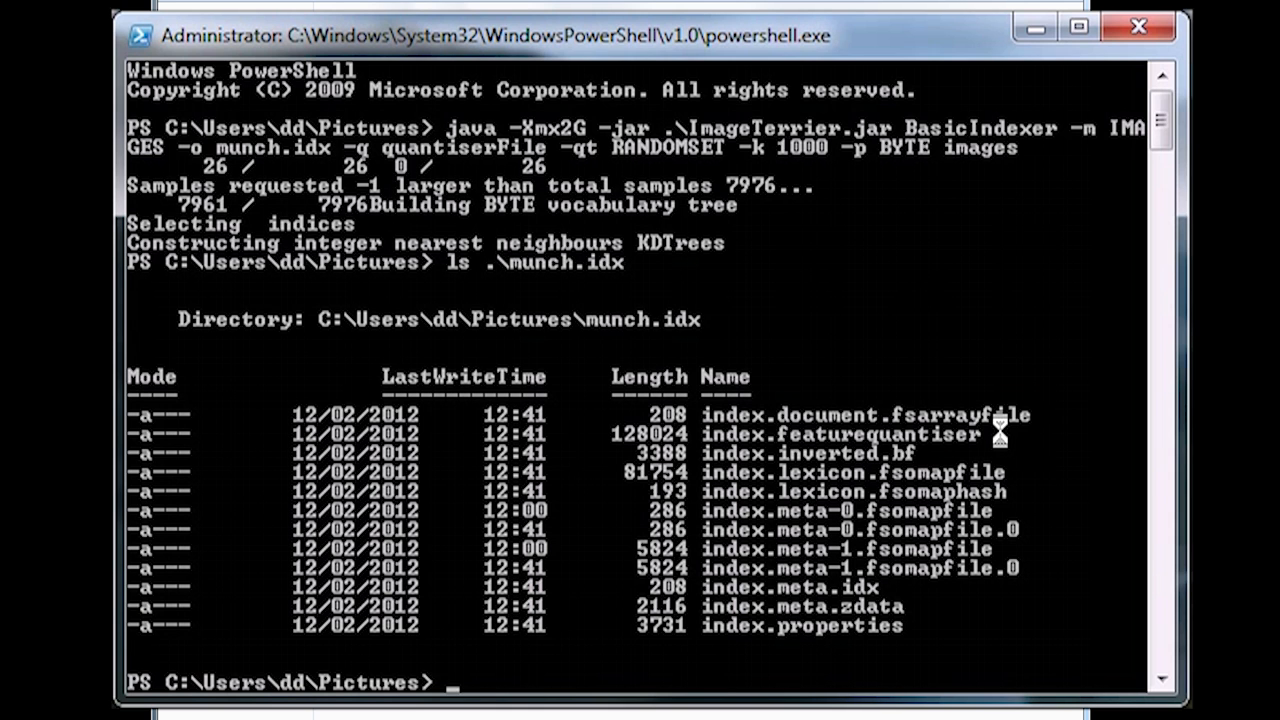
text(java -Xmx2G -jar .\images)
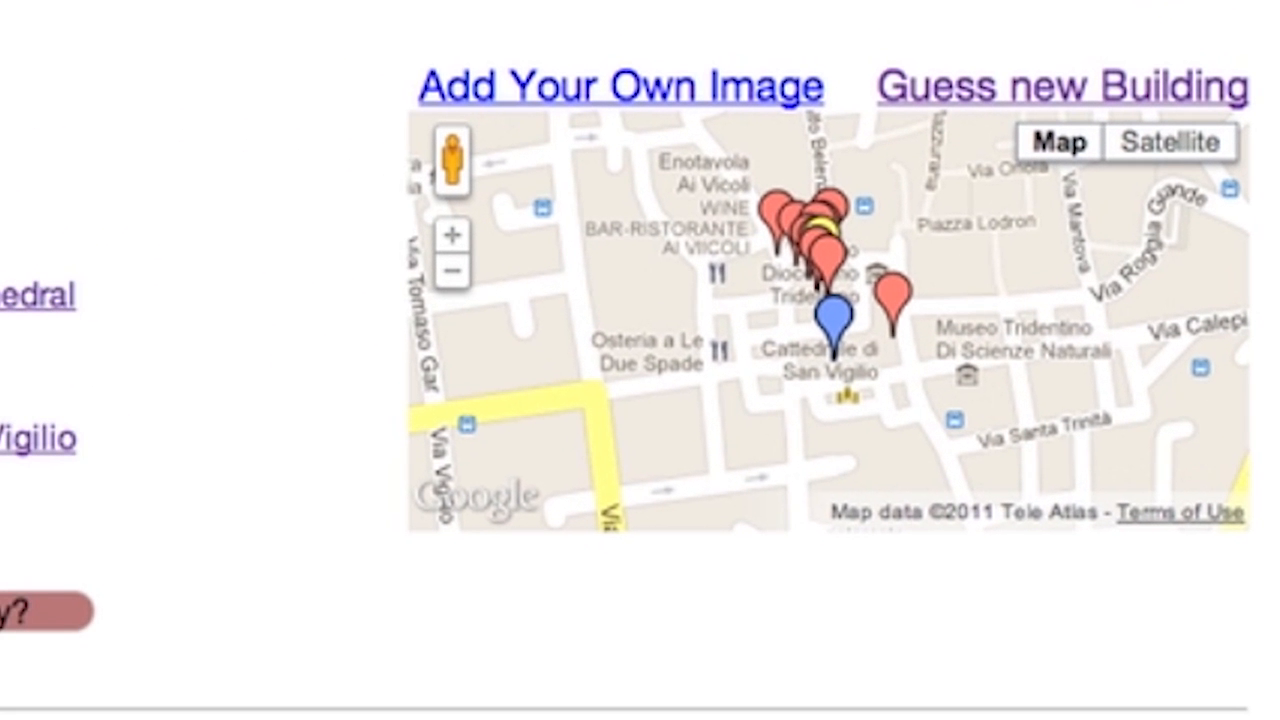
mouse_move(115, 270)
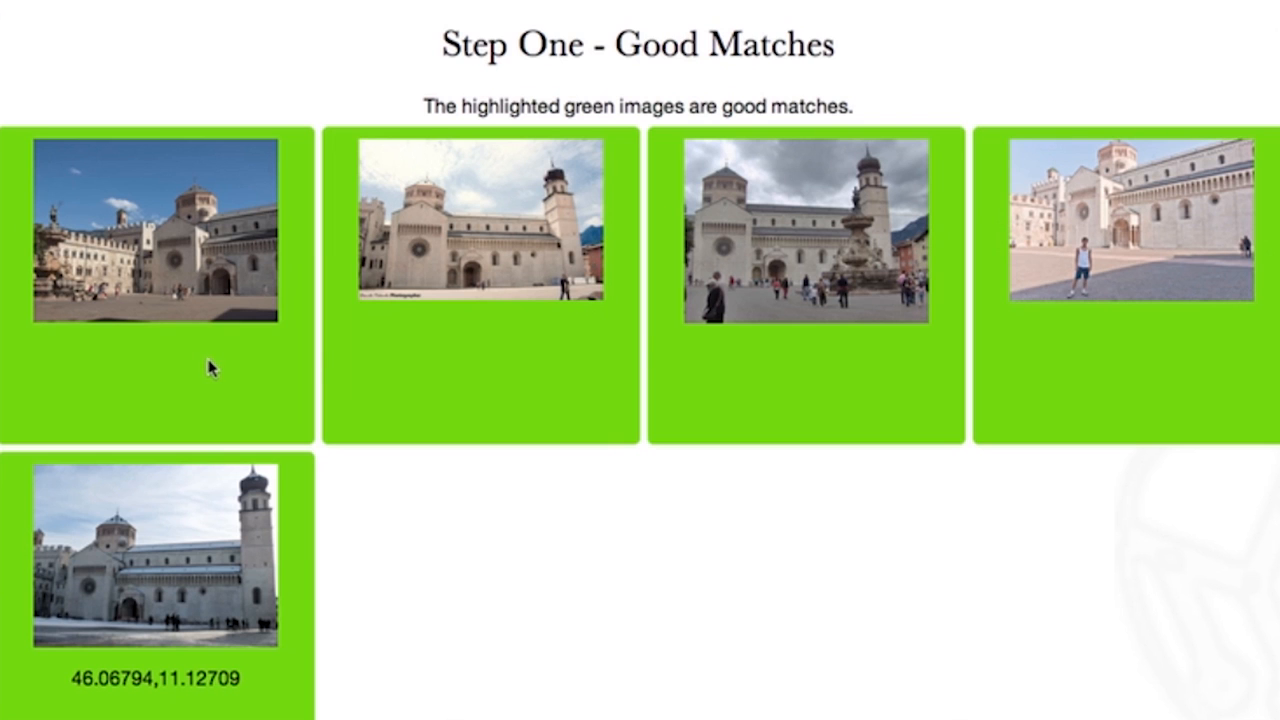
mouse_move(967, 376)
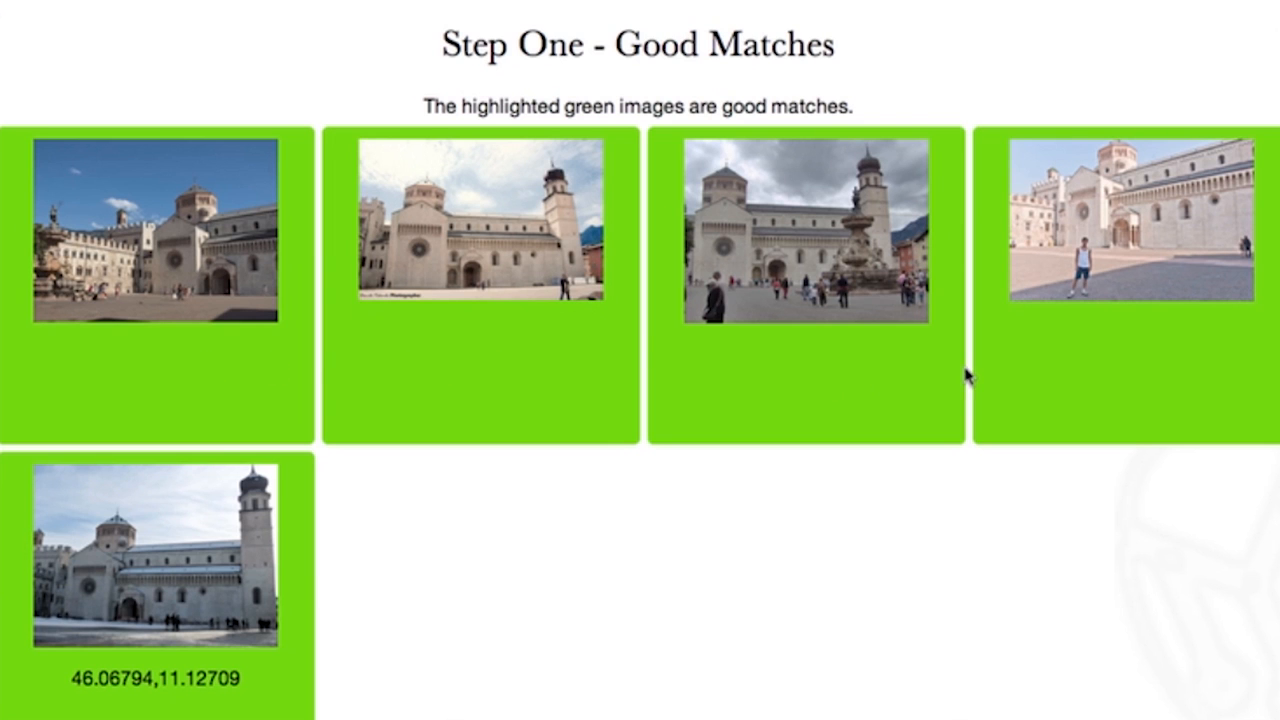
mouse_move(1048, 369)
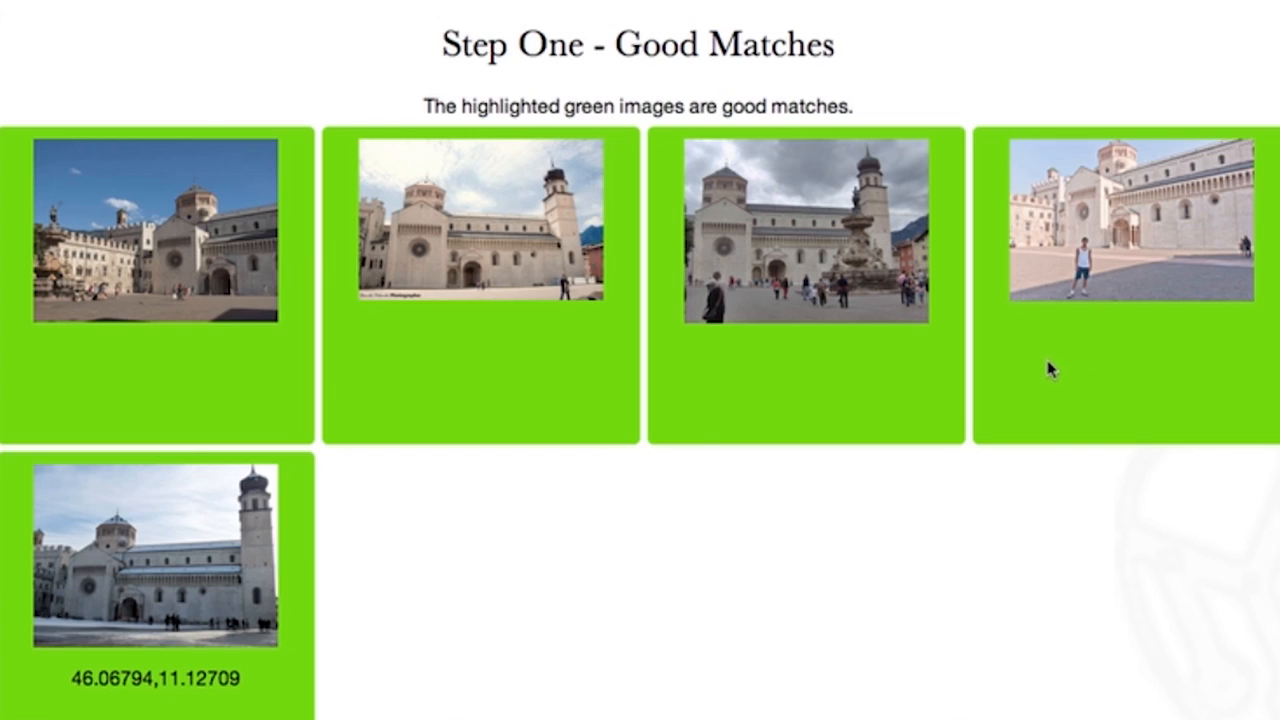